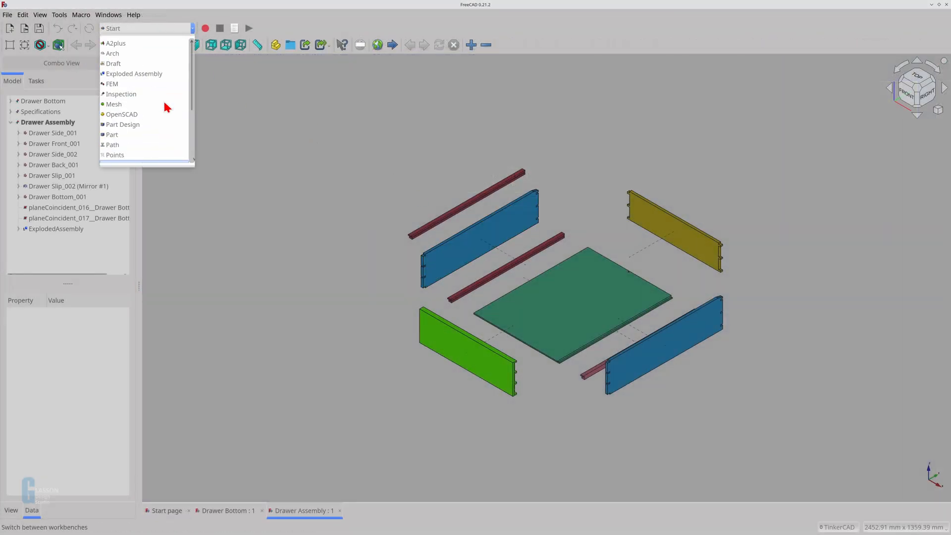
# Step: Make A2plus the active workbench for the exploded drawer assembly
pyautogui.click(115, 43)
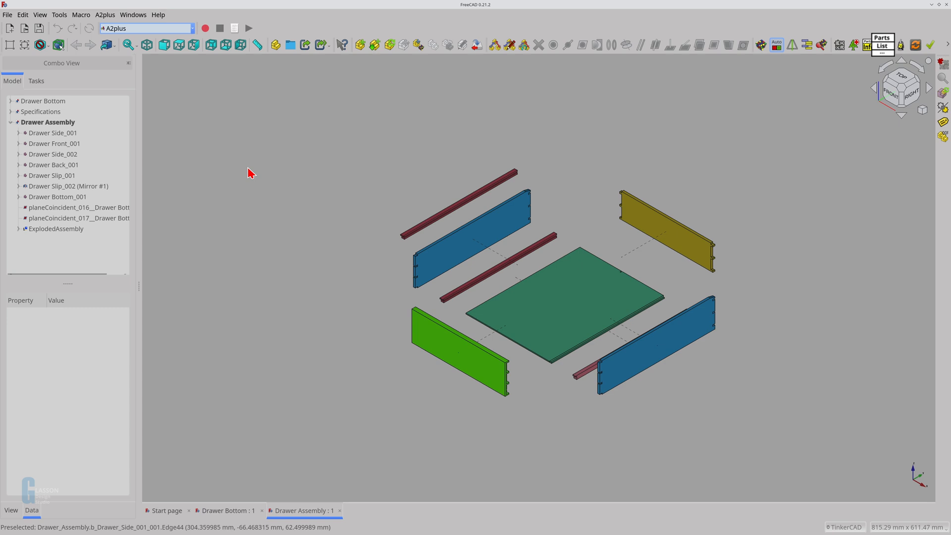
pyautogui.moveTo(854, 84)
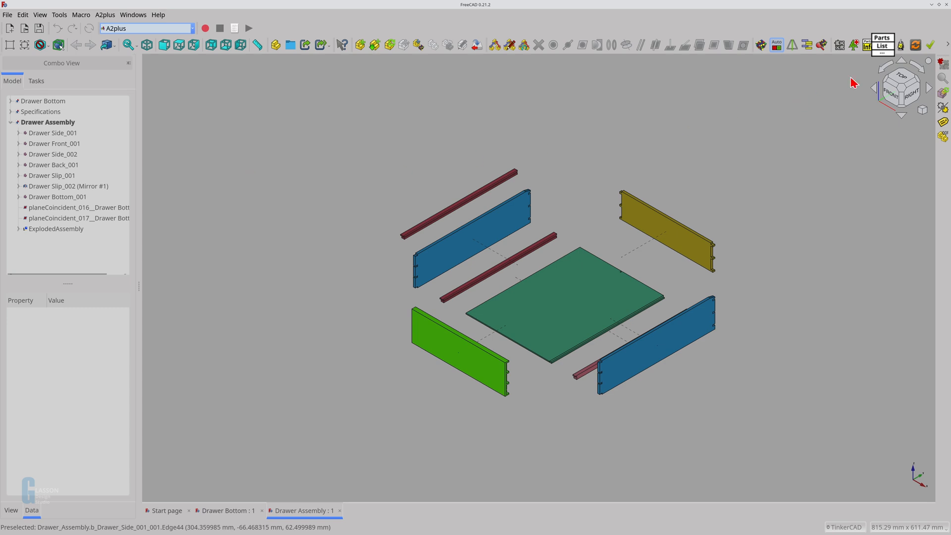
pyautogui.moveTo(883, 47)
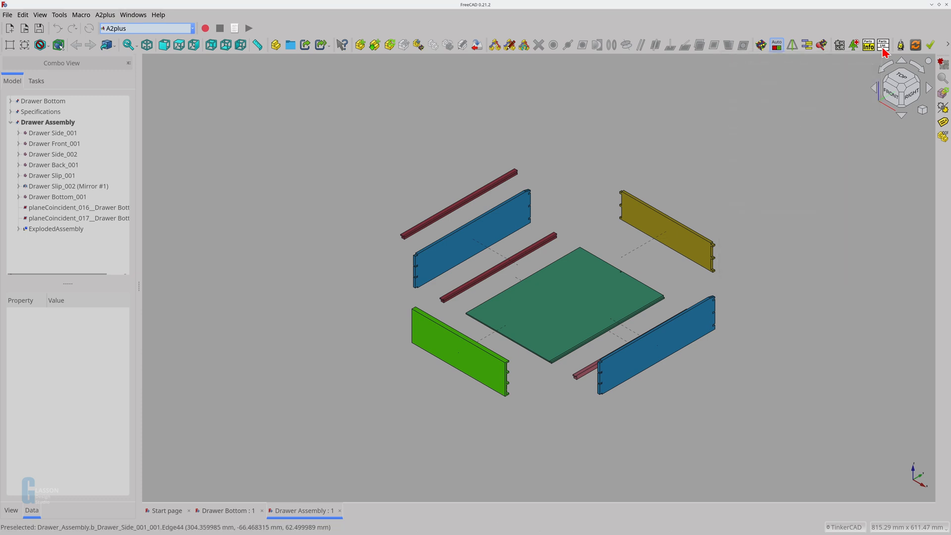
# Step: Create the #PARTSLIST# spreadsheet, saving the assembly first and answering the subassembly prompt
pyautogui.click(883, 44)
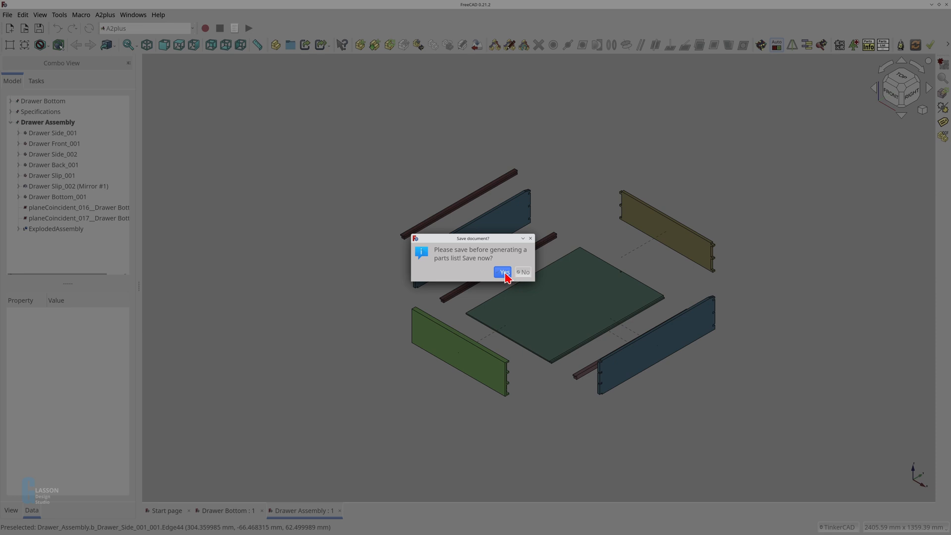
pyautogui.click(501, 271)
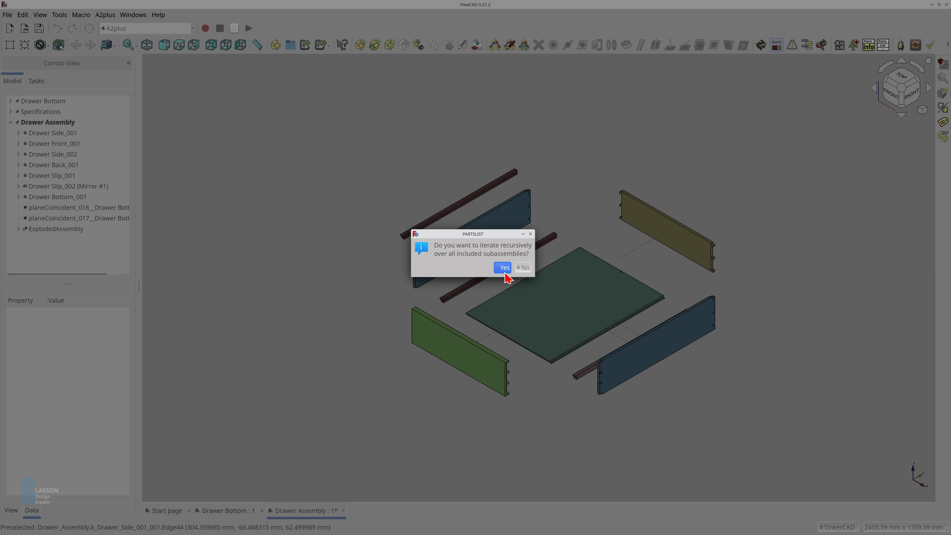
pyautogui.moveTo(525, 284)
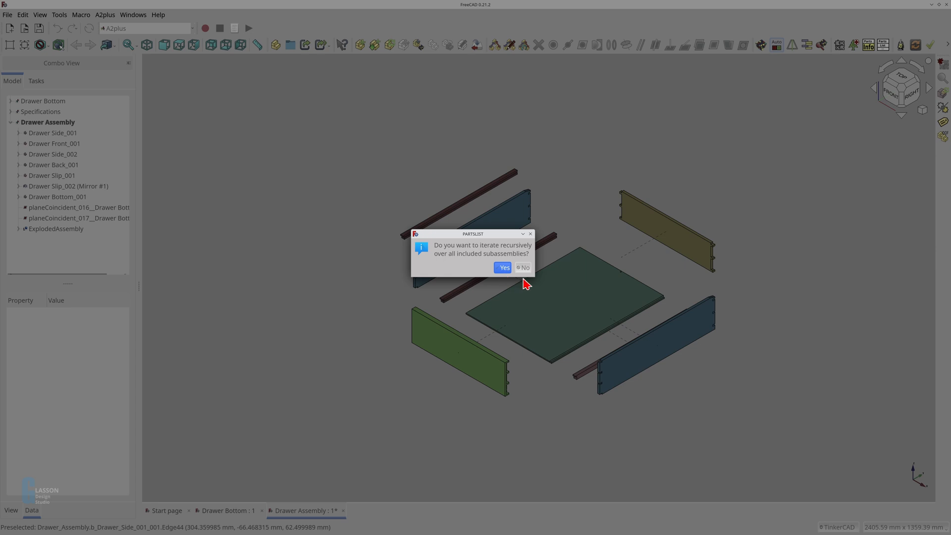
pyautogui.click(523, 268)
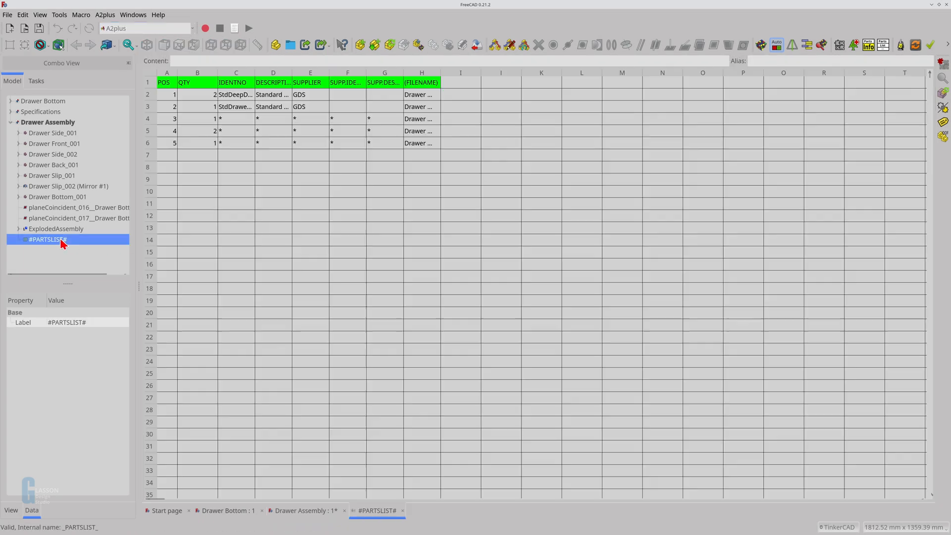
# Step: Widen the (FILENAME) column H until names like Drawer Side and Drawer Front show fully
pyautogui.click(421, 82)
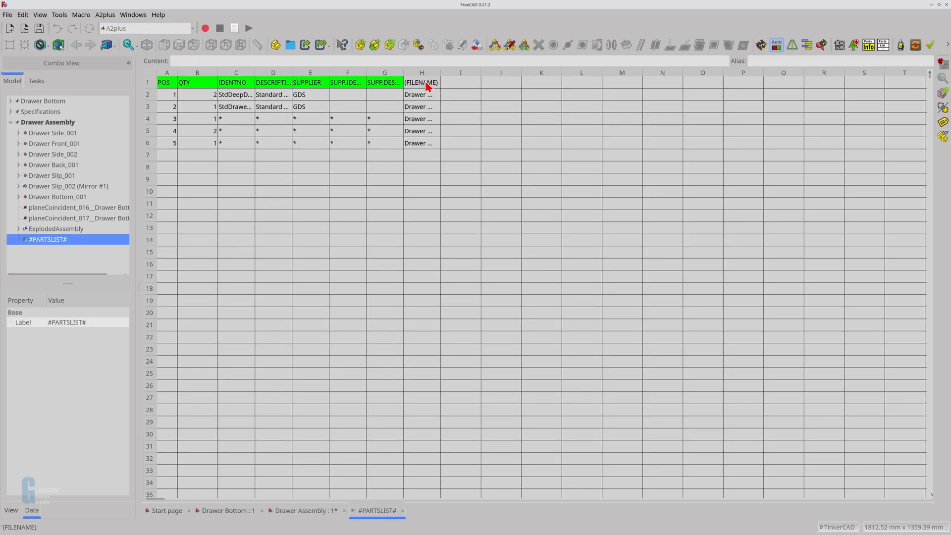
pyautogui.moveTo(436, 72); pyautogui.dragTo(500, 72)
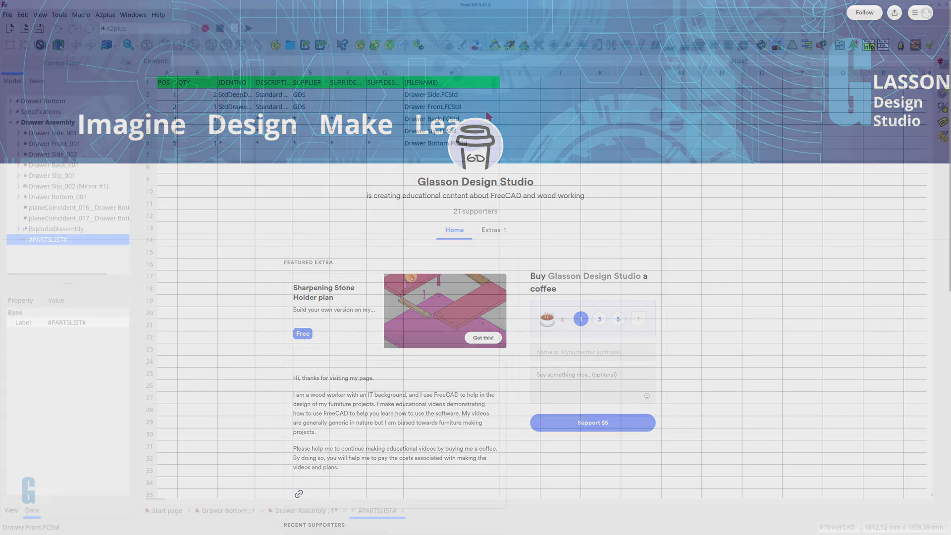
# Step: Bring up the Drawer Bottom part document and show its green board isometrically
pyautogui.click(228, 510)
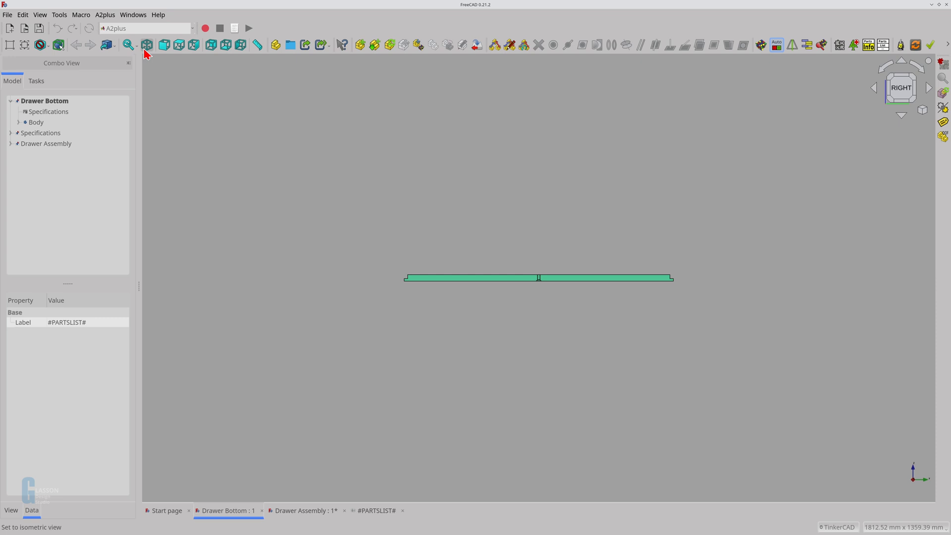
pyautogui.click(147, 45)
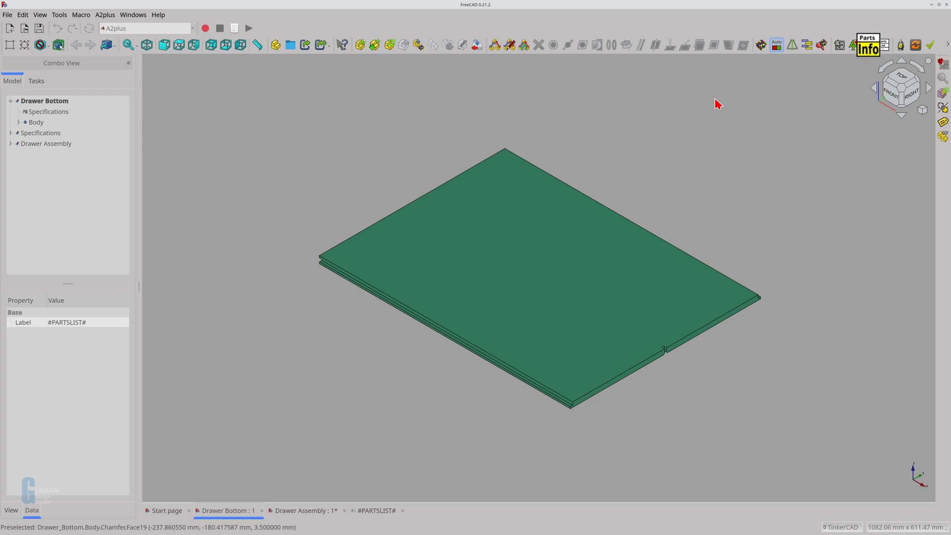
pyautogui.moveTo(872, 51)
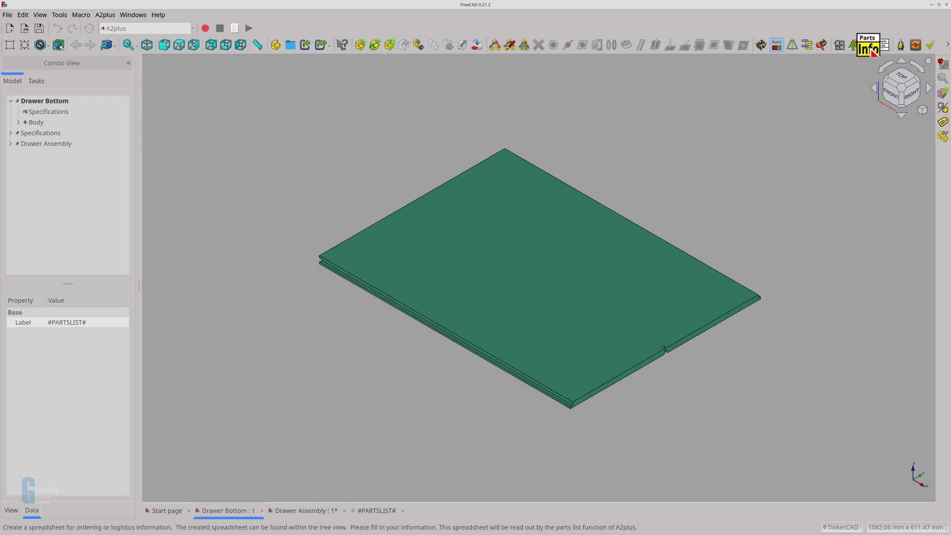
pyautogui.moveTo(868, 44)
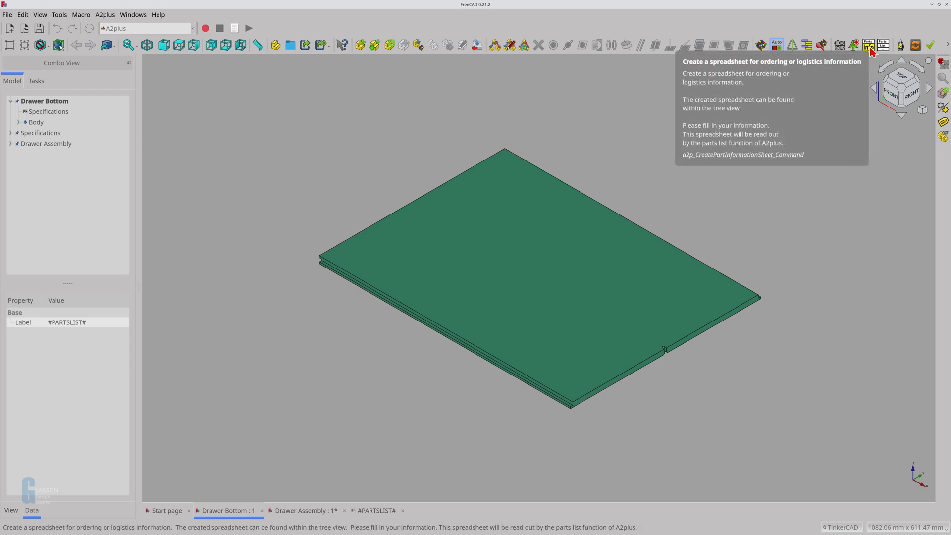
# Step: Add a #PARTINFO# sheet: IDENTNO GDS-STD-BTTM-1, a description, supplier GDS, other supplier fields N/A
pyautogui.click(867, 45)
pyautogui.write('N/')
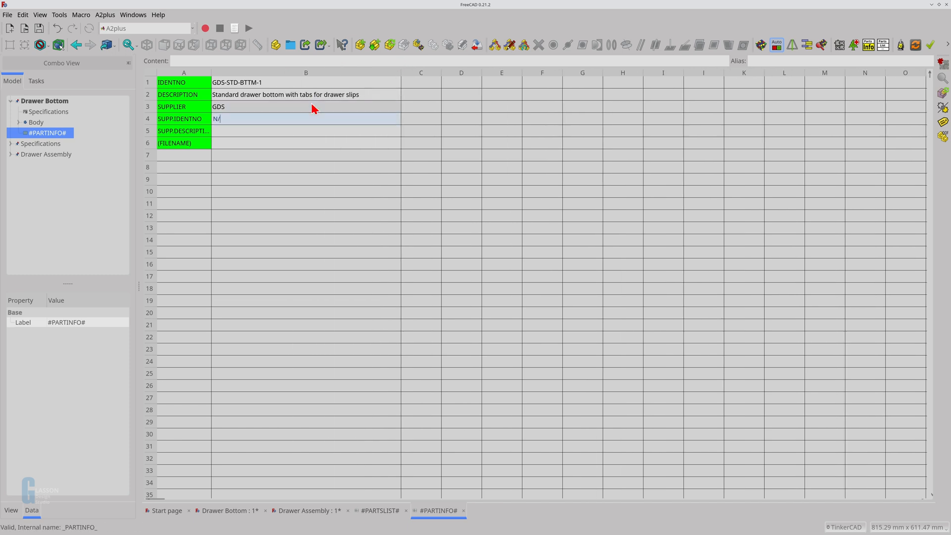
pyautogui.write('A')
pyautogui.press('Return')
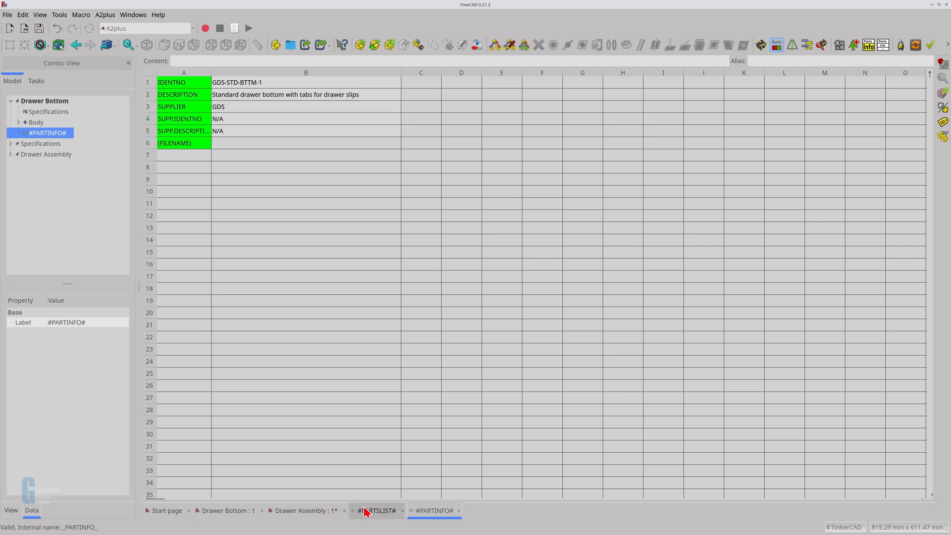
# Step: Rebuild the #PARTSLIST#, saving and iterating subassemblies, so Drawer Bottom shows GDS-STD-BTTM-1, GDS and N/A
pyautogui.click(376, 511)
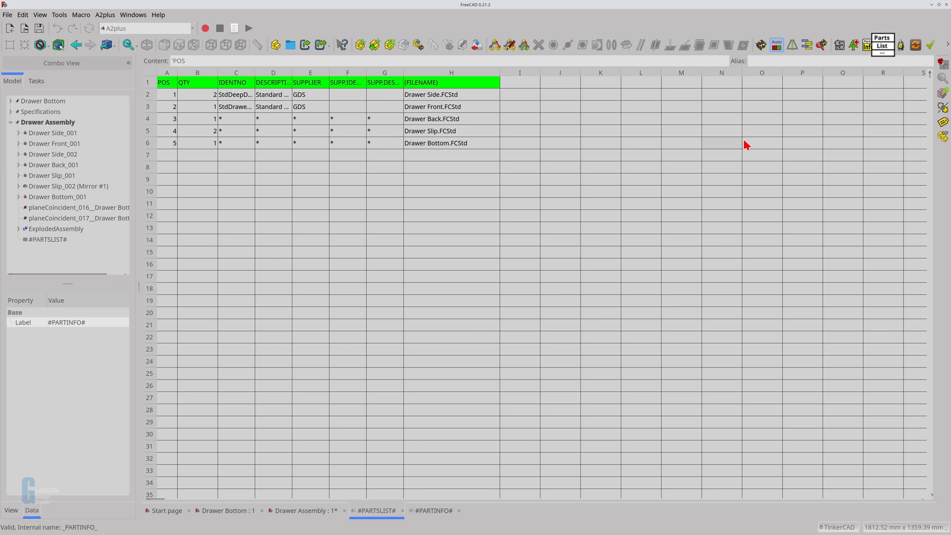
pyautogui.moveTo(883, 45)
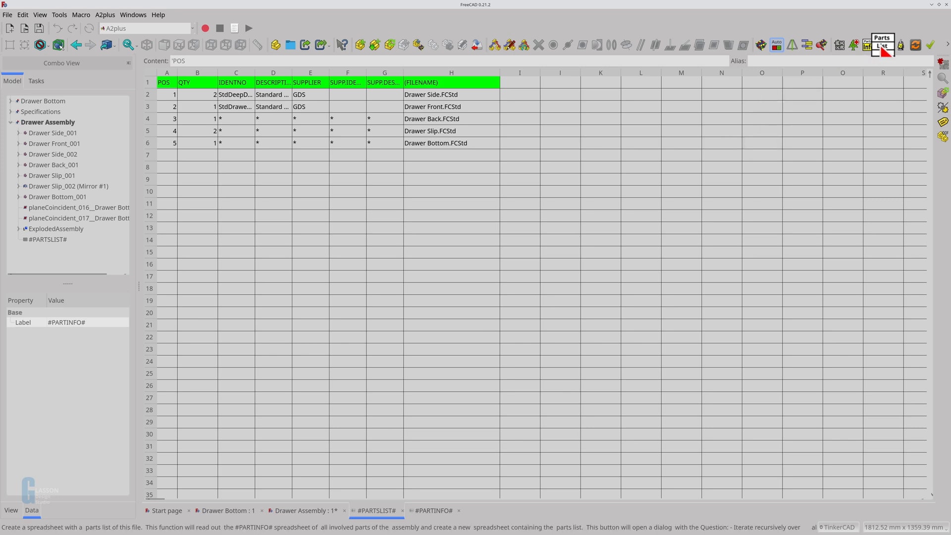
pyautogui.moveTo(883, 44)
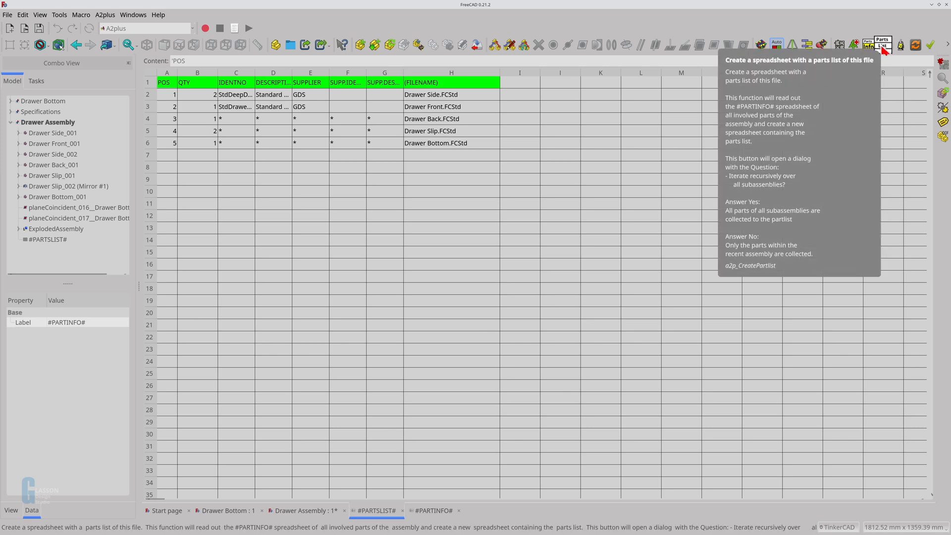
pyautogui.click(883, 45)
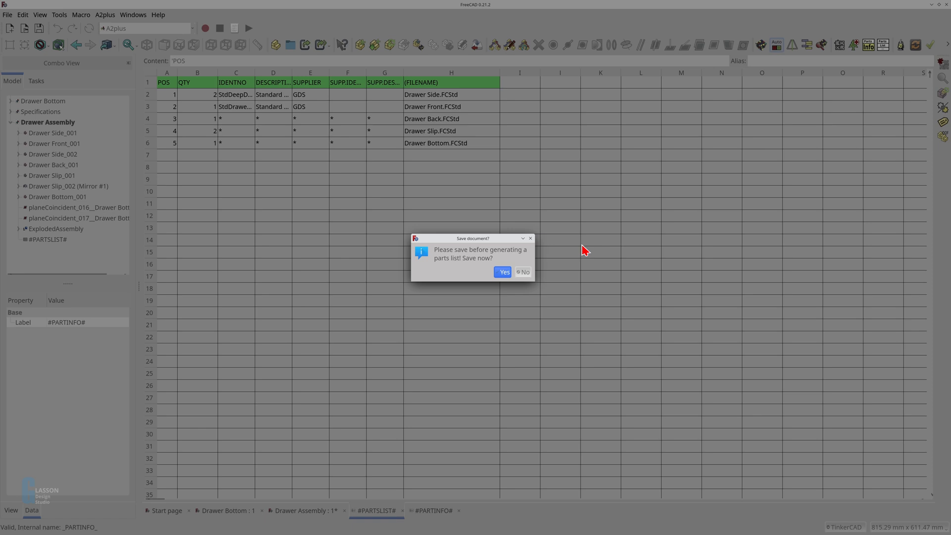
pyautogui.click(503, 271)
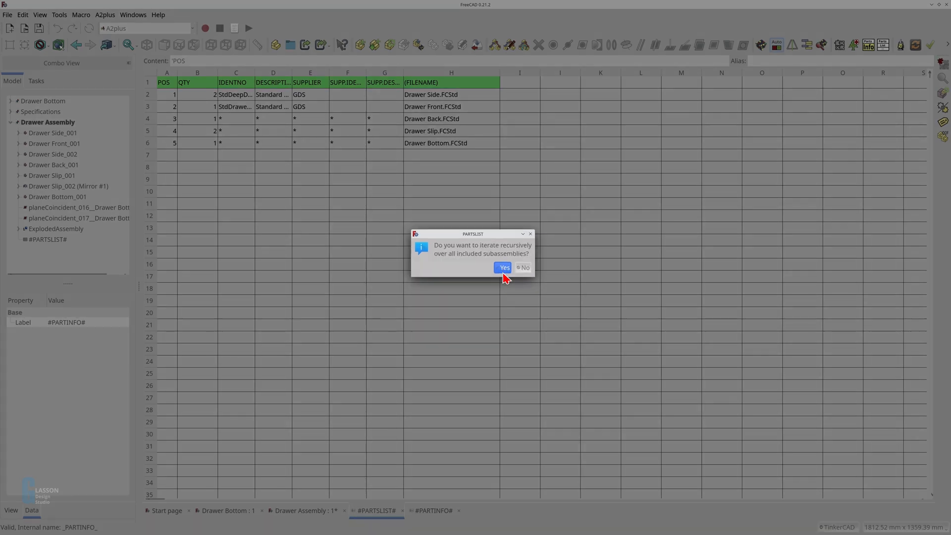
pyautogui.click(503, 268)
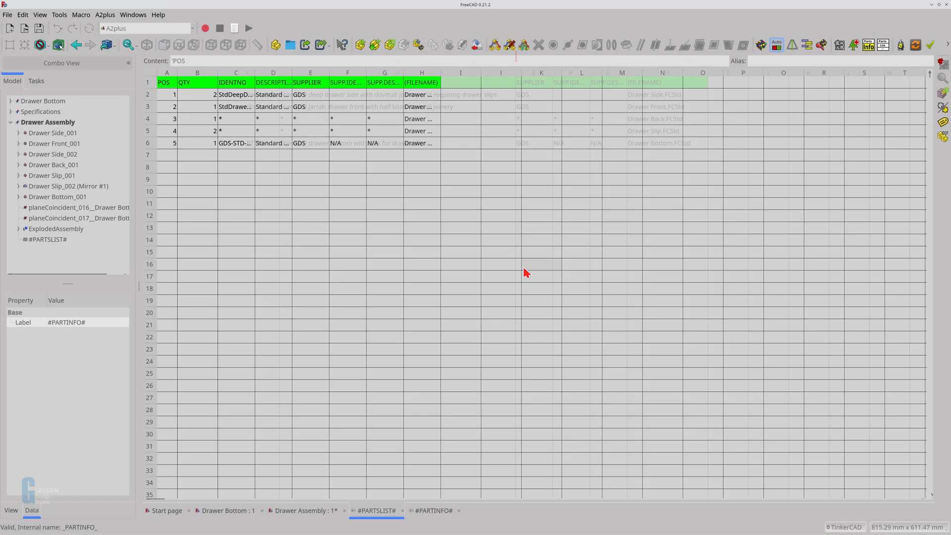